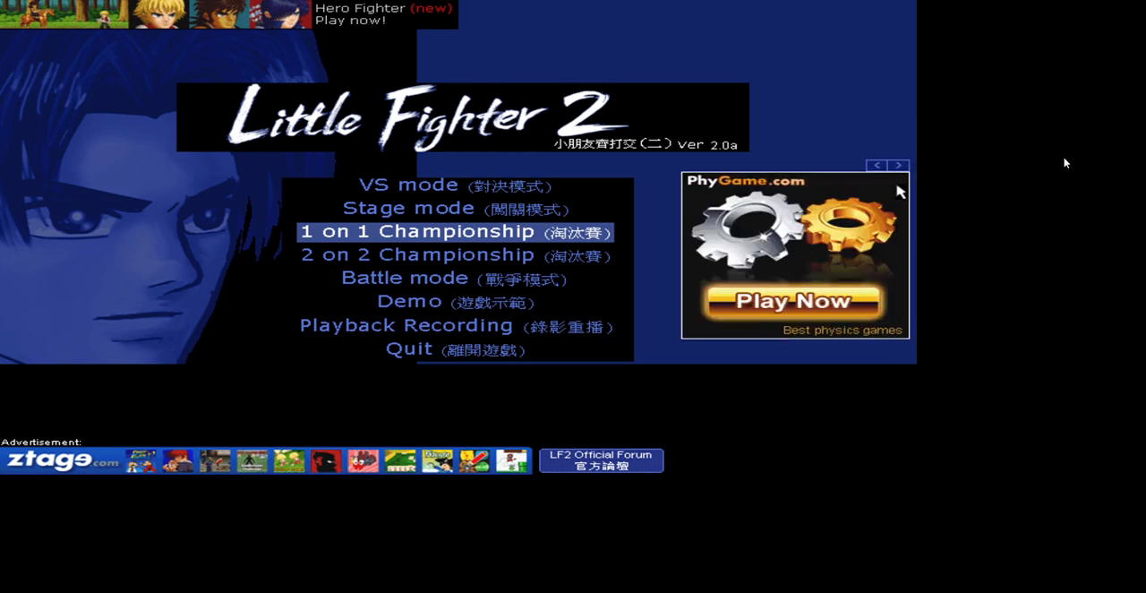
mouse_move(695, 68)
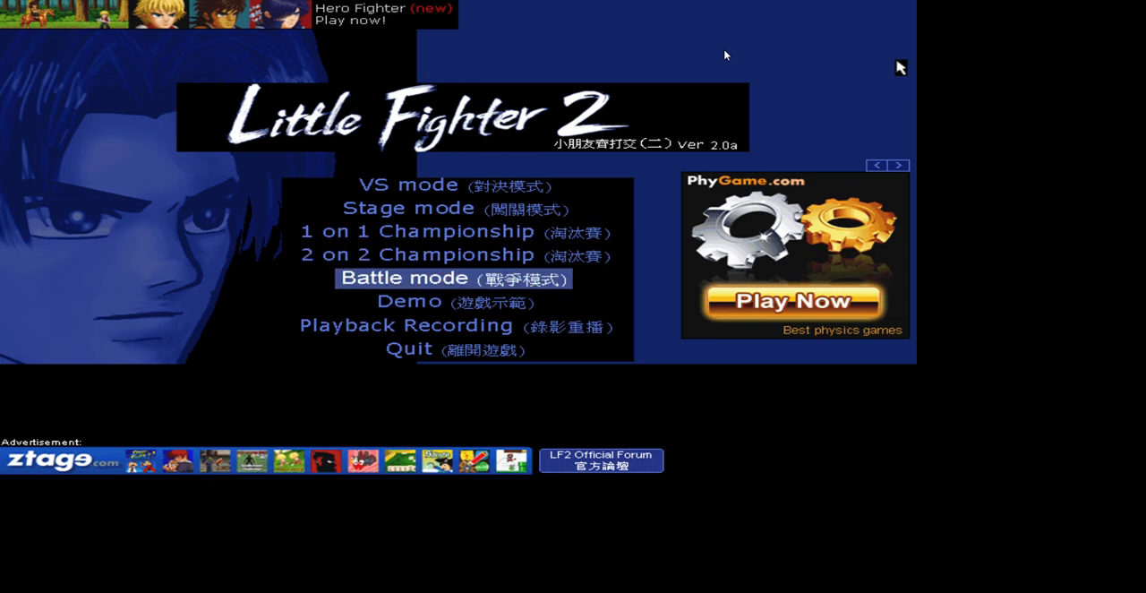
mouse_move(421, 254)
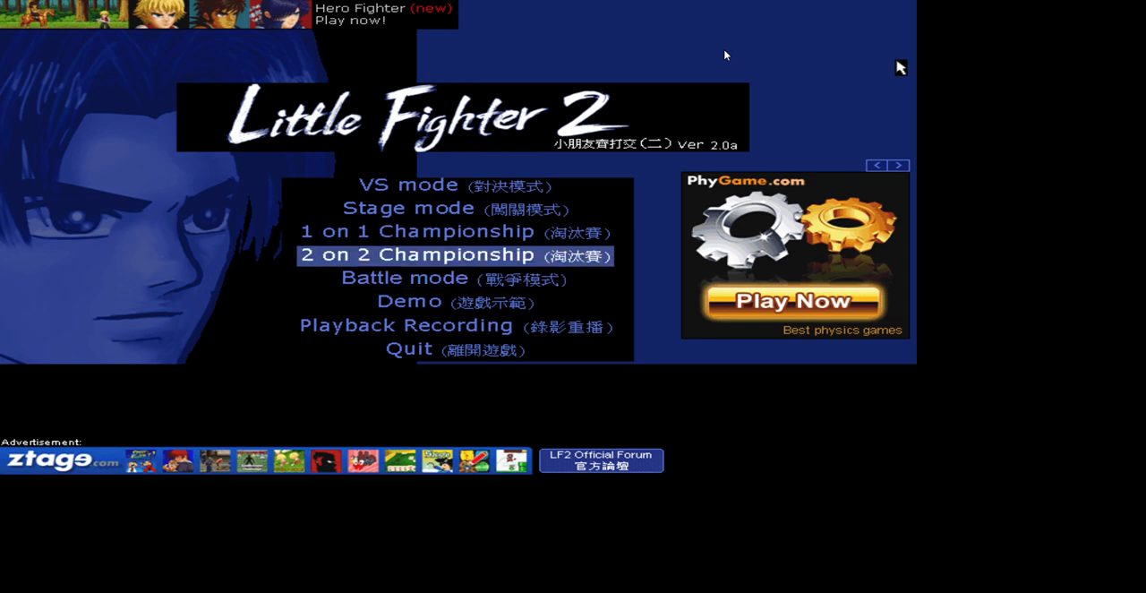